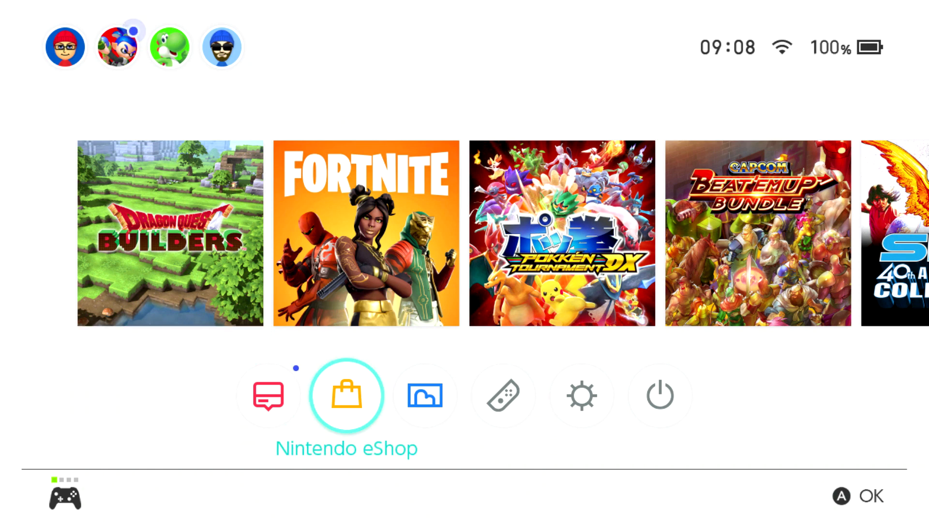
pyautogui.moveTo(658, 396)
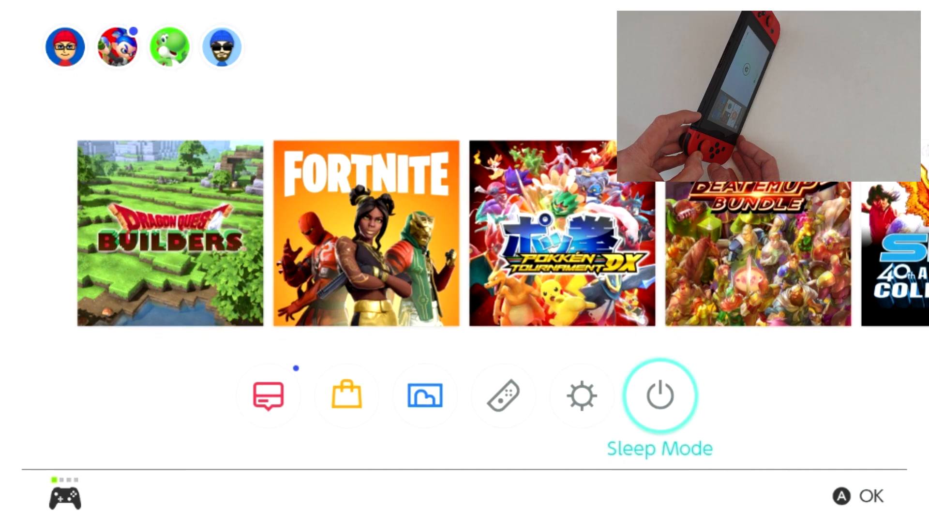
# Open the Switch power menu from the HOME Menu's Sleep Mode icon
pyautogui.click(658, 395)
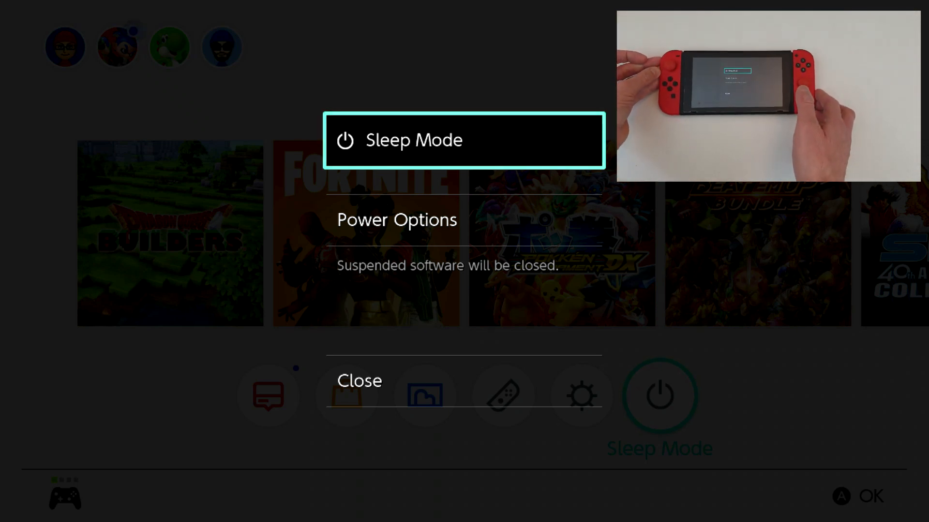
# Select Power Options in the power menu to show Restart and Power Off
pyautogui.press('Down')
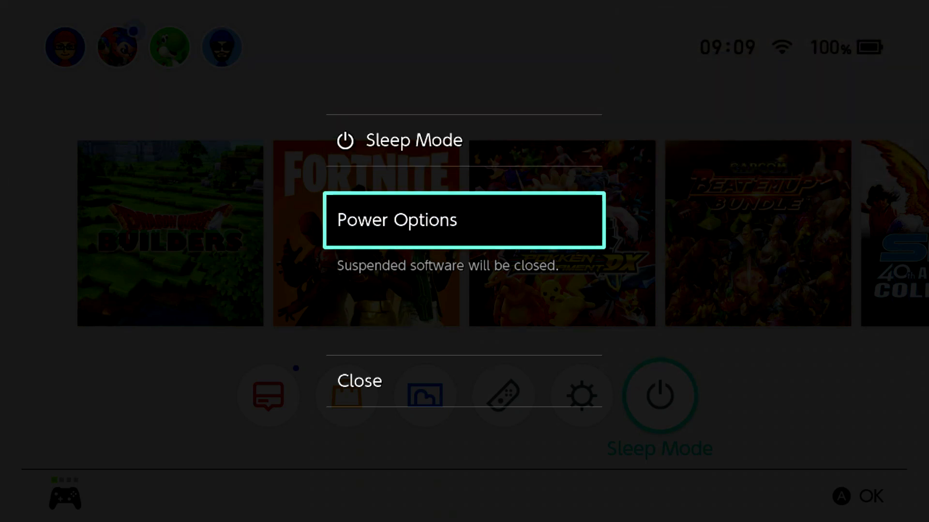
pyautogui.press('Down')
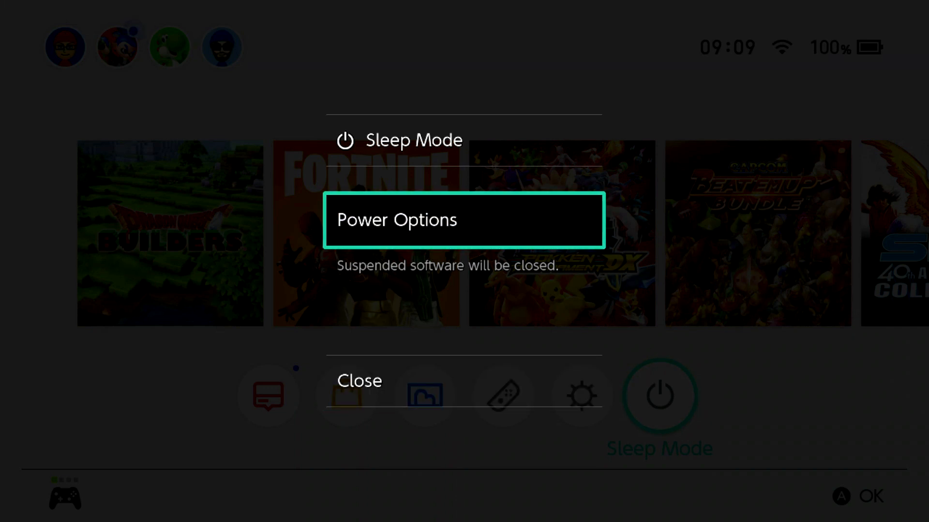
pyautogui.click(464, 220)
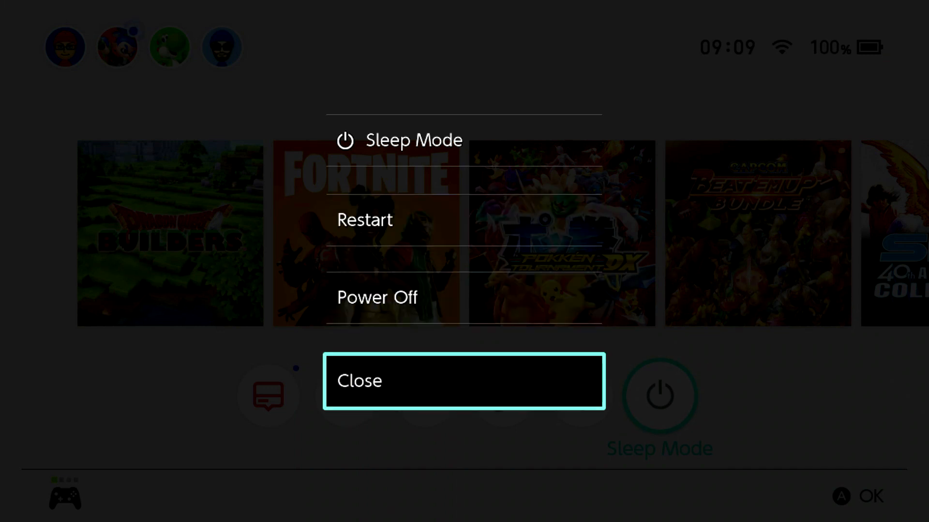
pyautogui.press('Up')
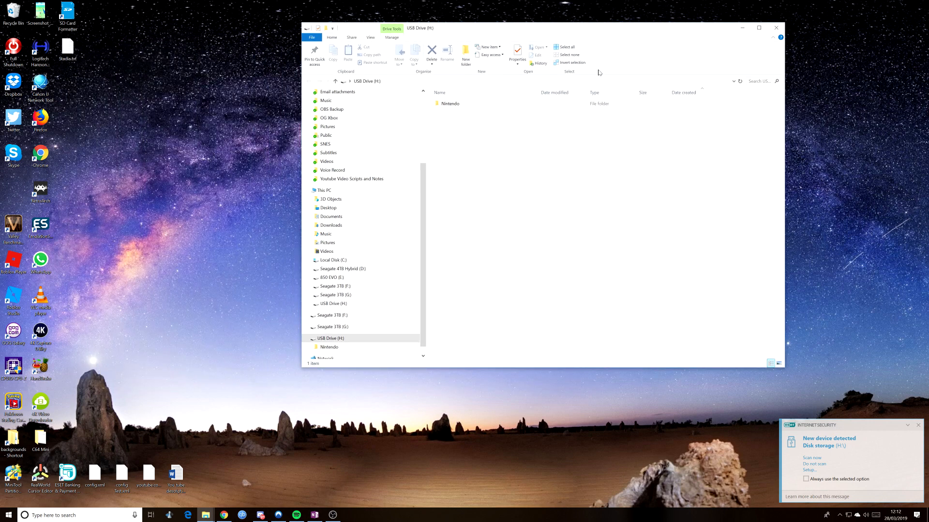
pyautogui.moveTo(569, 218)
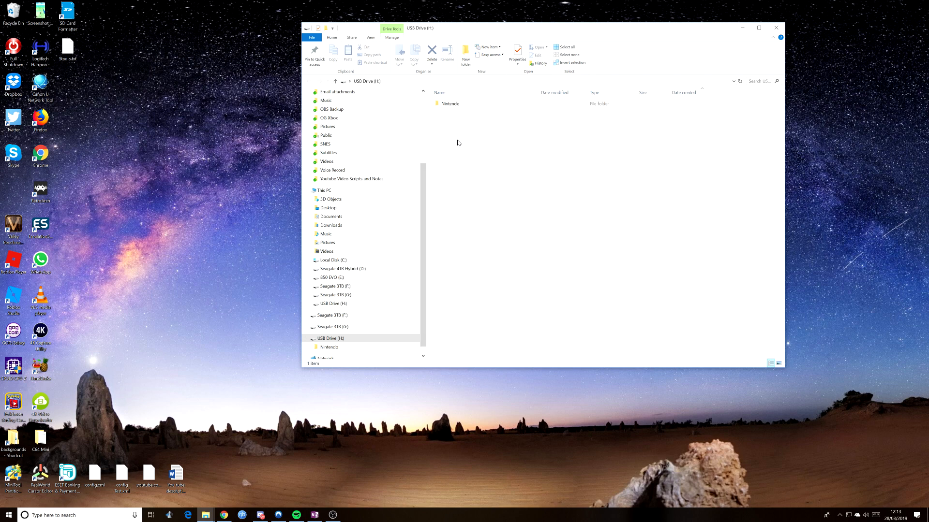
pyautogui.click(451, 103)
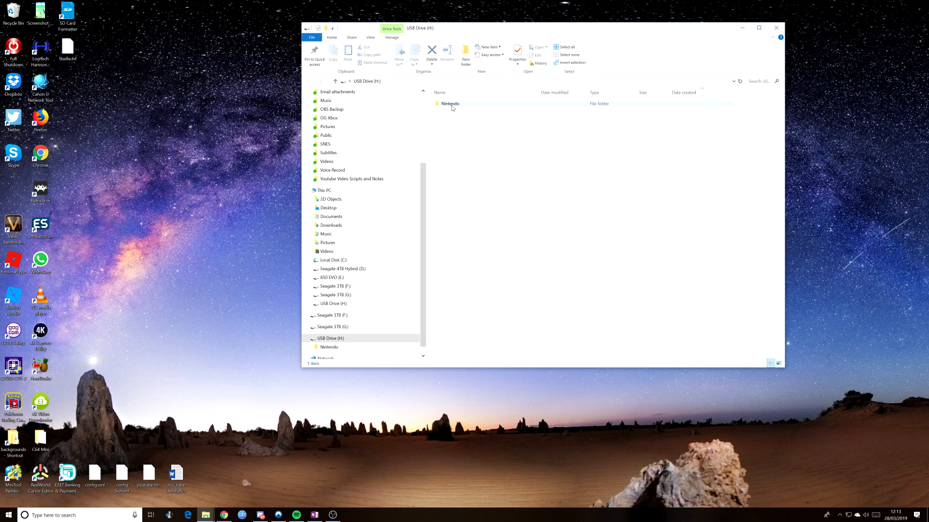
pyautogui.doubleClick(450, 103)
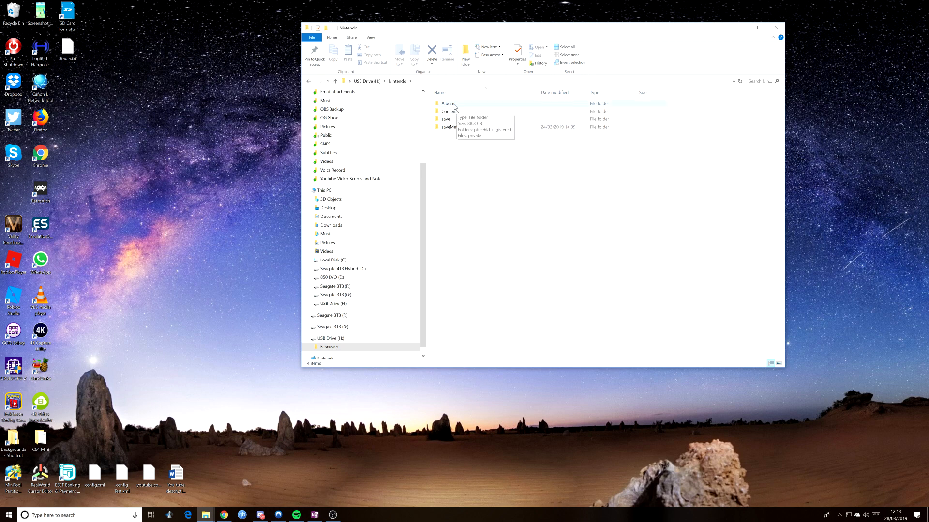
pyautogui.doubleClick(447, 104)
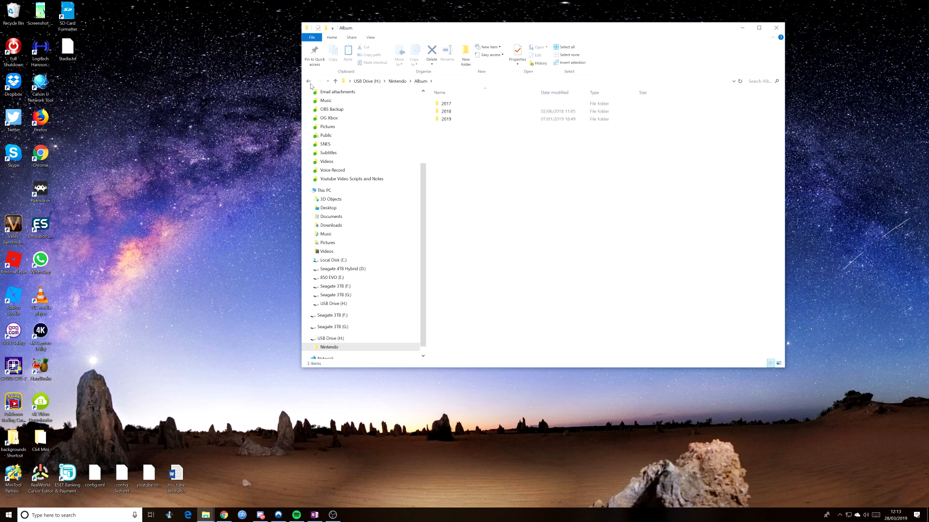
pyautogui.click(308, 82)
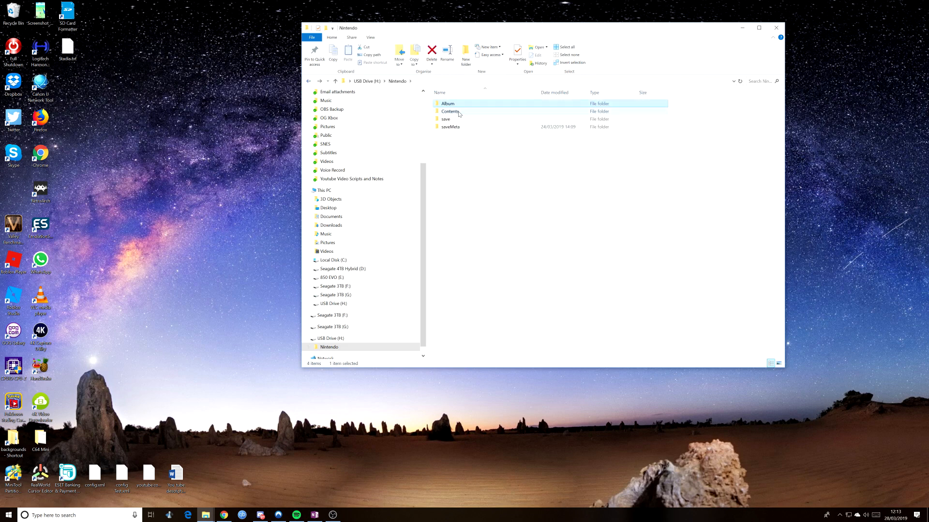
pyautogui.doubleClick(449, 111)
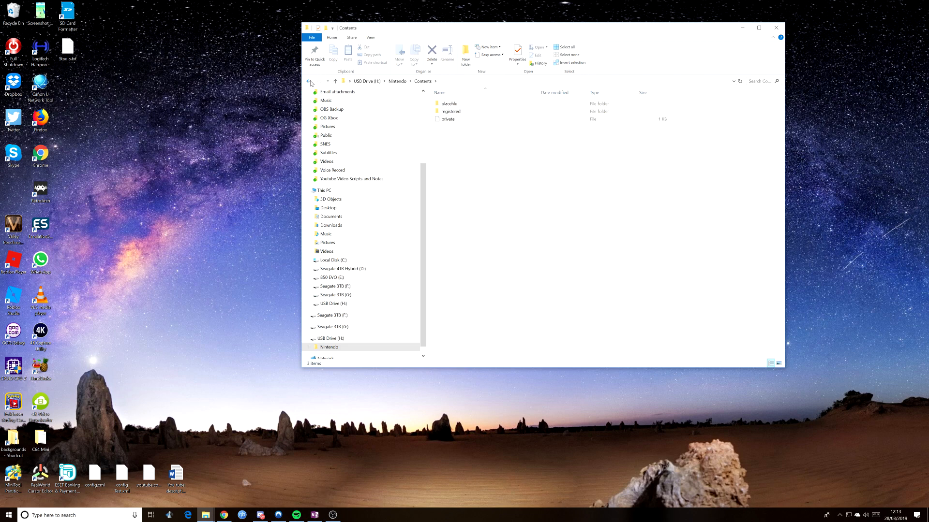
pyautogui.click(308, 82)
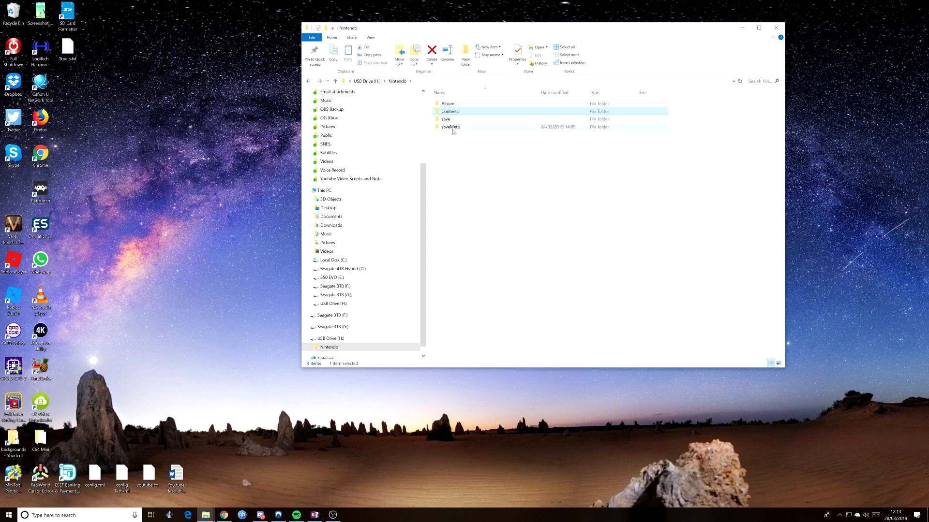
pyautogui.click(309, 81)
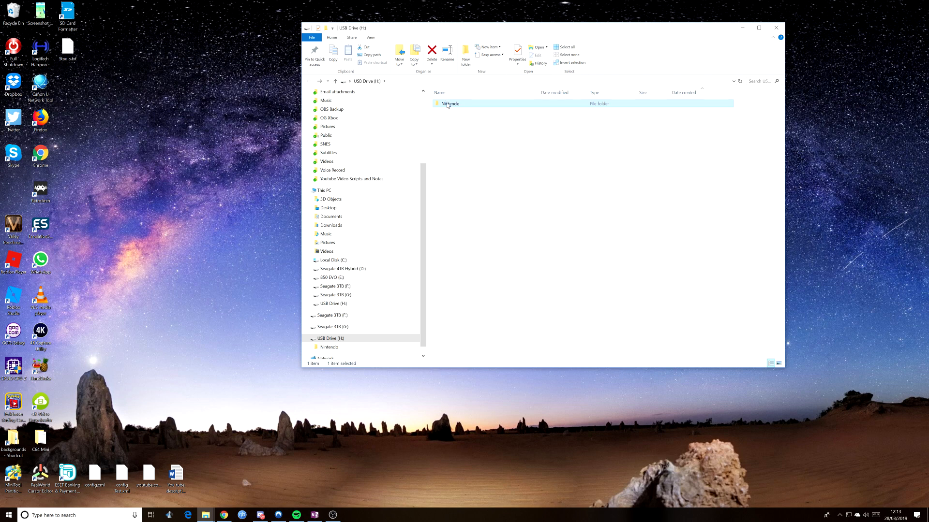
pyautogui.moveTo(449, 104)
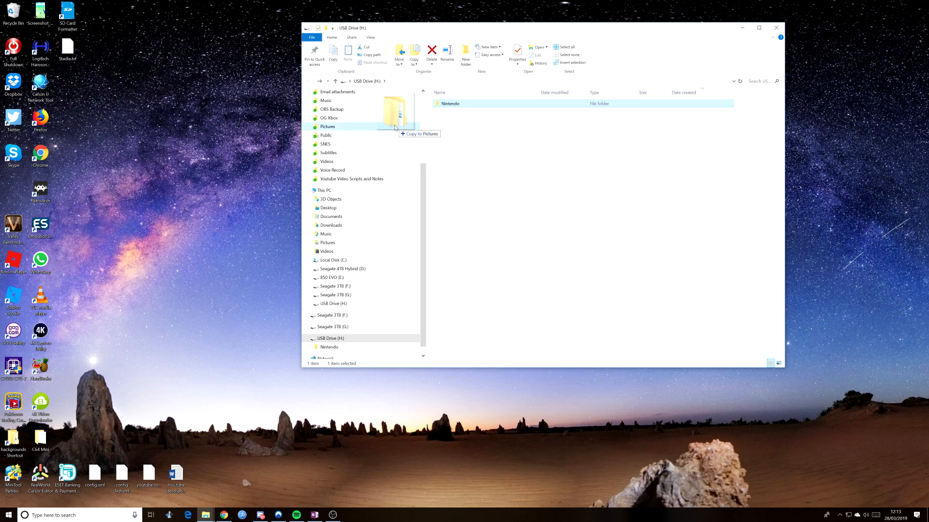
# Copy the USB drive's Nintendo folder onto the desktop using Copy here
pyautogui.moveTo(396, 113); pyautogui.dragTo(118, 24)
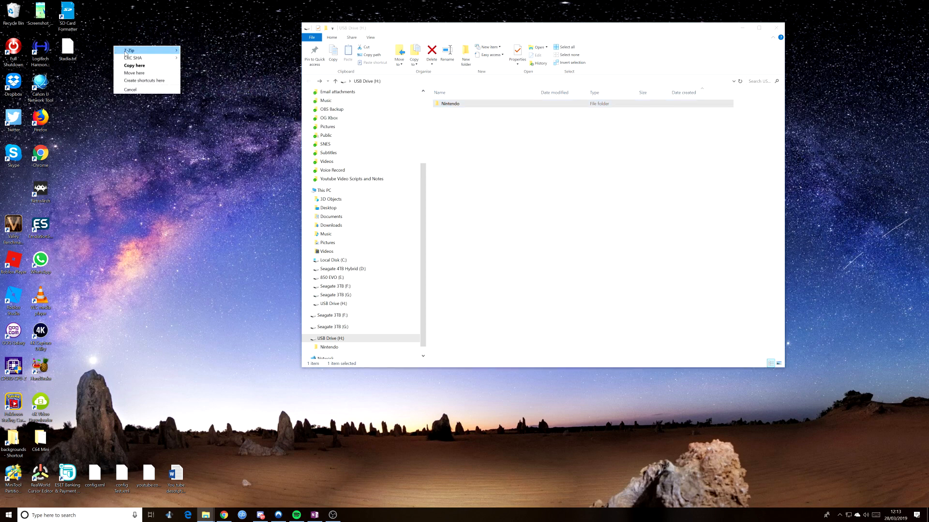
pyautogui.moveTo(134, 65)
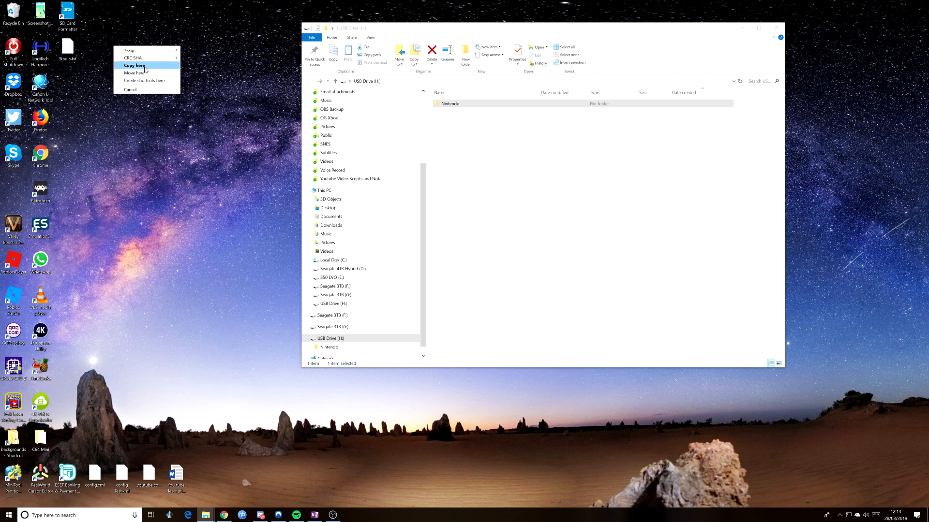
pyautogui.click(135, 66)
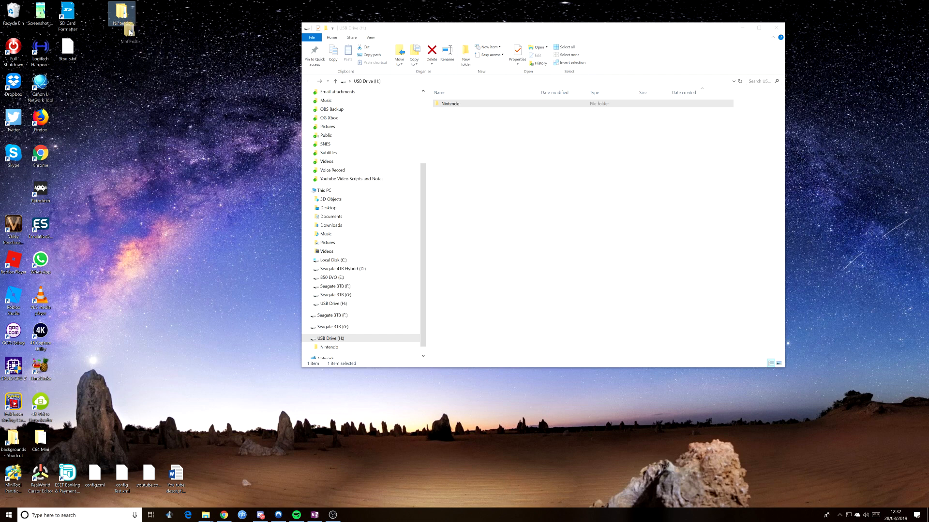
pyautogui.moveTo(121, 49)
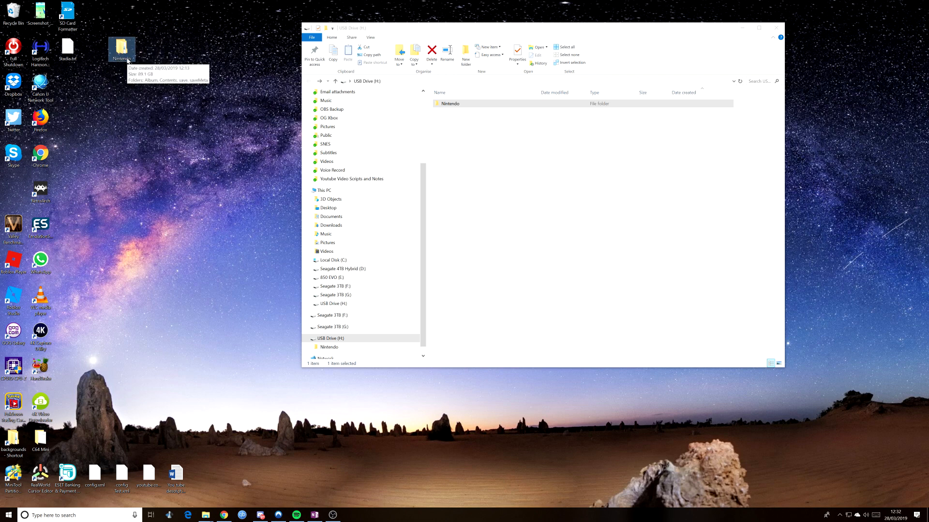
# Open the finished desktop copy of the Nintendo folder
pyautogui.doubleClick(450, 103)
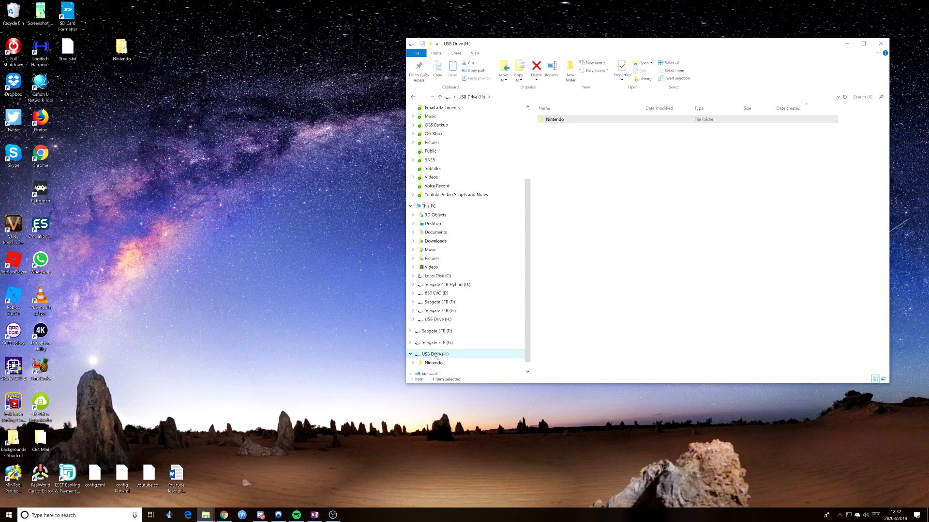
# Close the USB Drive (H:) File Explorer window
pyautogui.rightClick(433, 354)
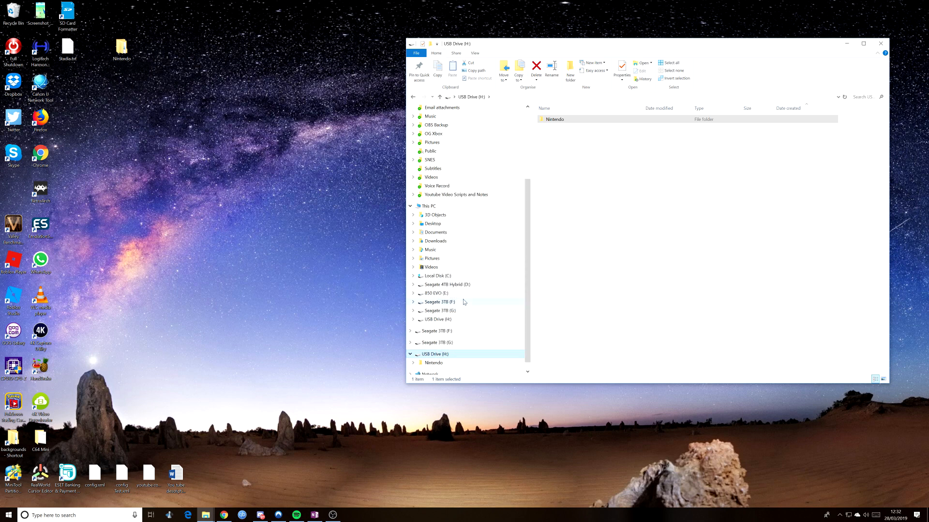
pyautogui.click(880, 43)
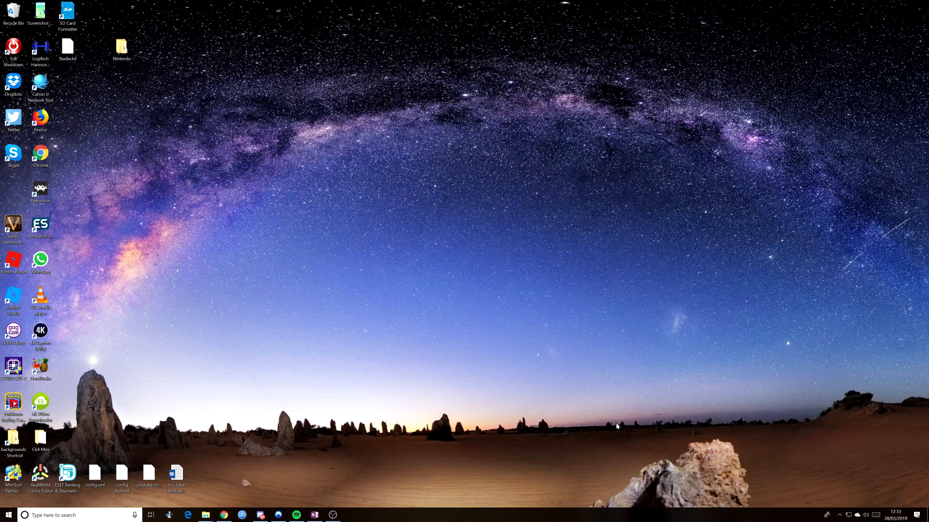
pyautogui.moveTo(545, 472)
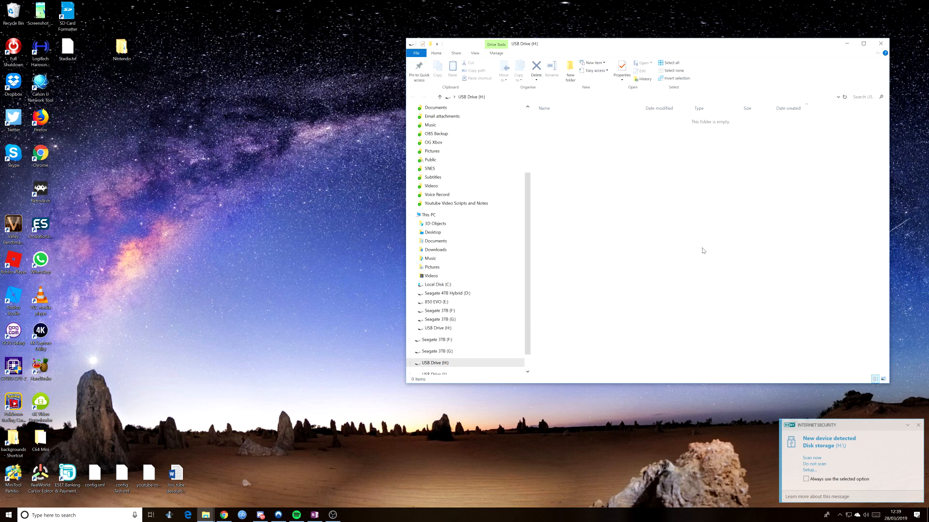
pyautogui.click(434, 362)
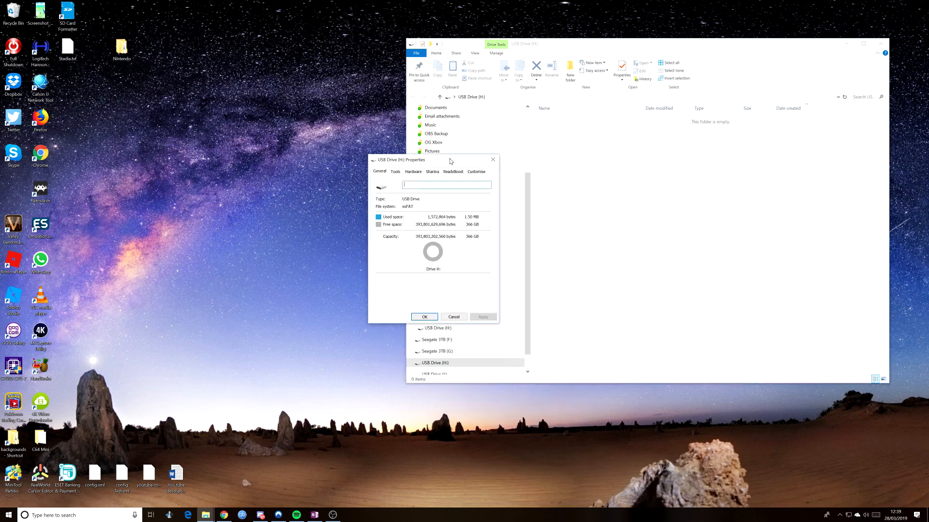
pyautogui.moveTo(683, 273)
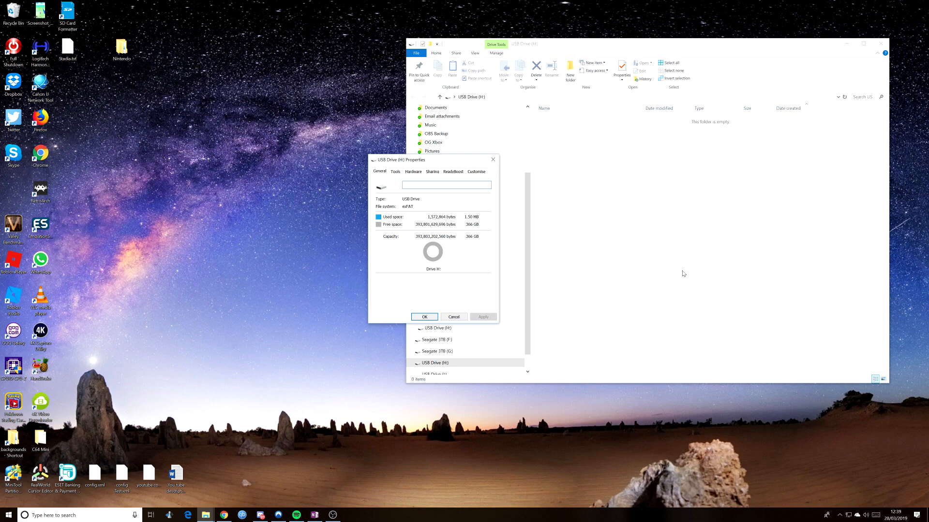
pyautogui.click(447, 185)
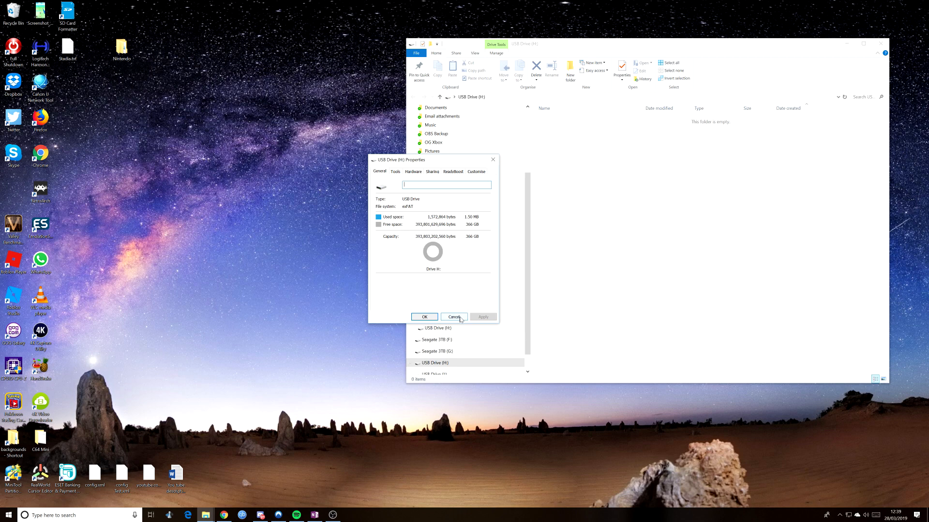
pyautogui.click(454, 317)
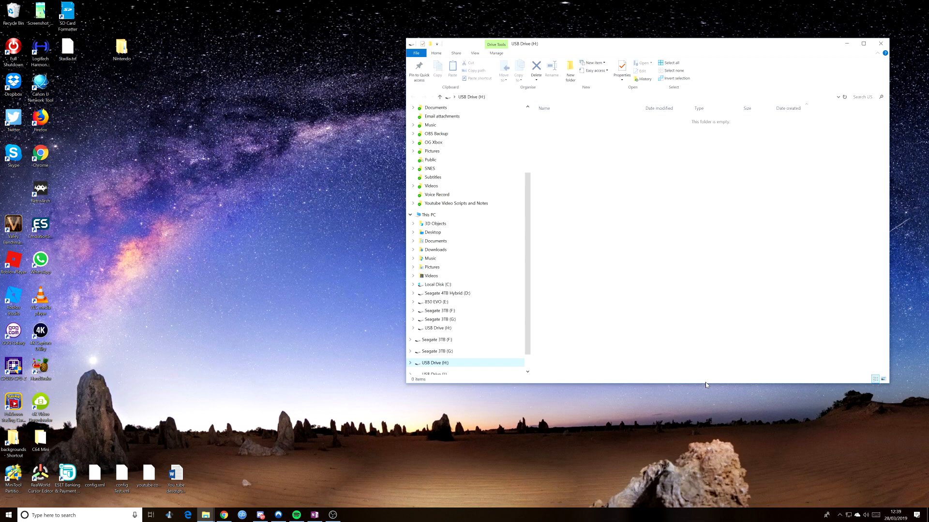
pyautogui.rightClick(434, 362)
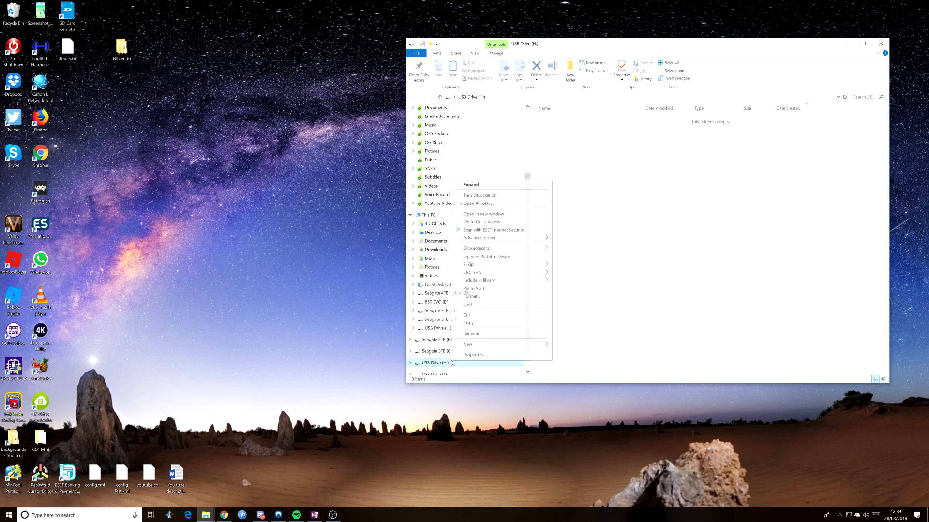
pyautogui.click(473, 356)
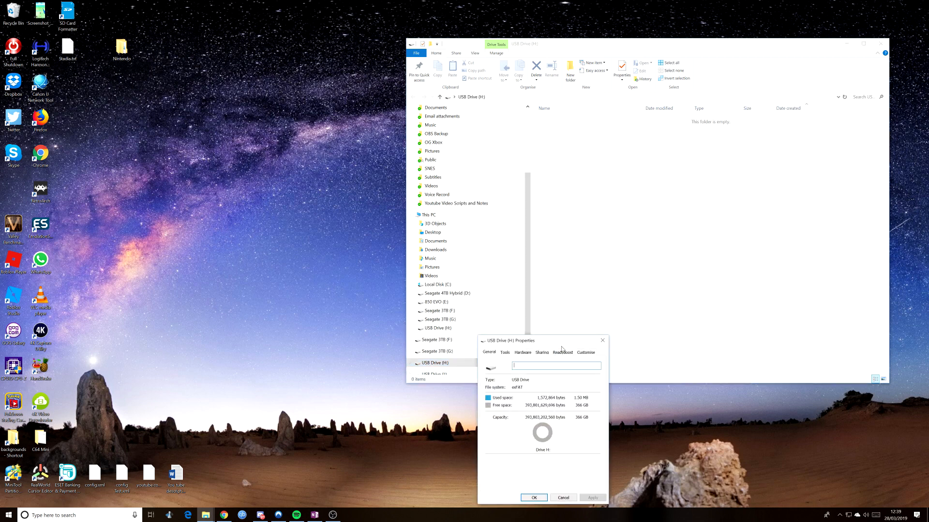
pyautogui.moveTo(509, 340); pyautogui.dragTo(425, 168)
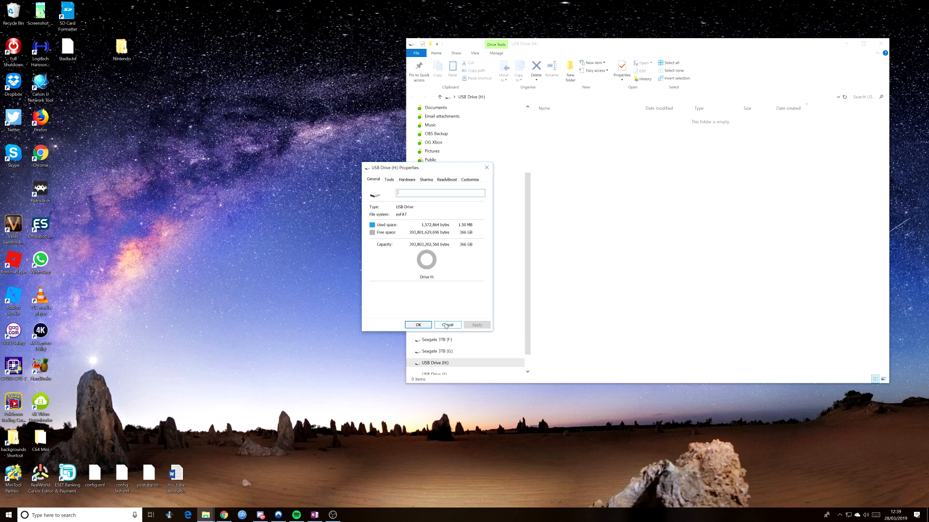
pyautogui.click(447, 324)
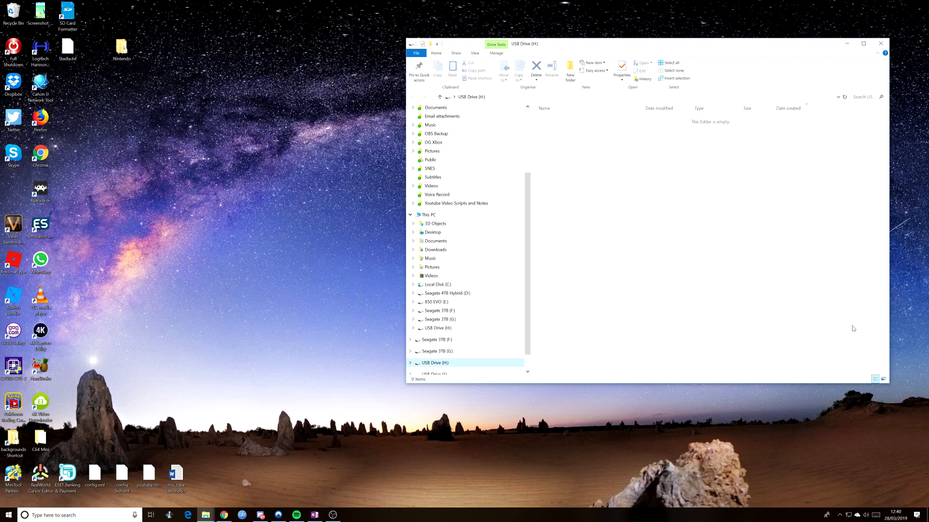
pyautogui.moveTo(665, 271)
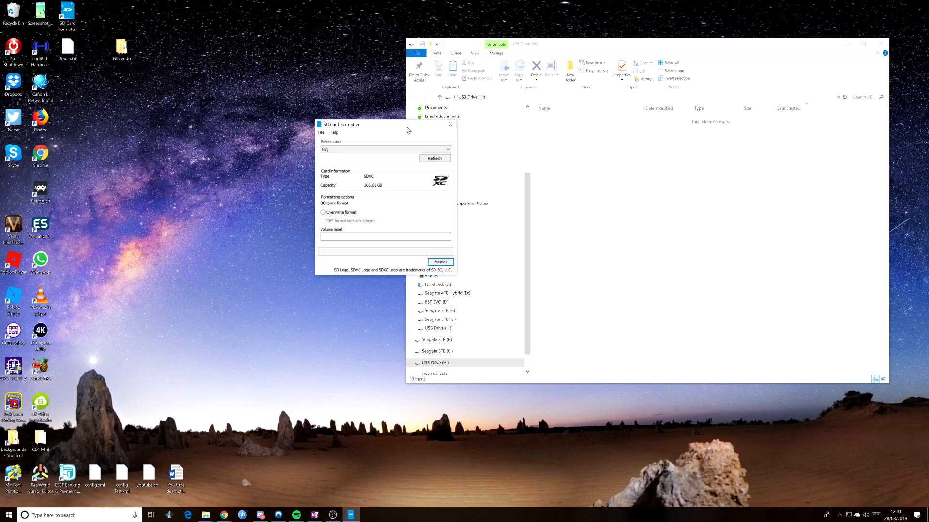
# Close File Explorer and bring up SD Card Formatter with H:\ selected
pyautogui.click(880, 43)
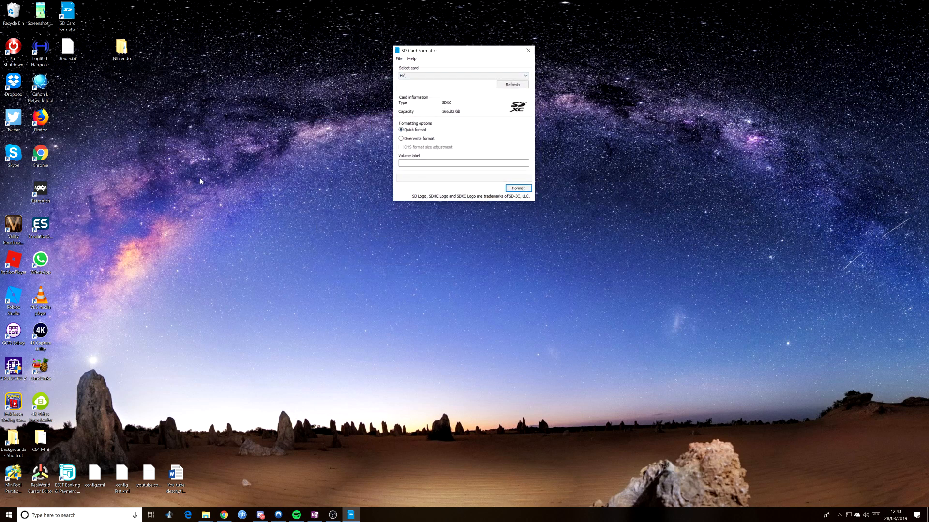
pyautogui.click(462, 76)
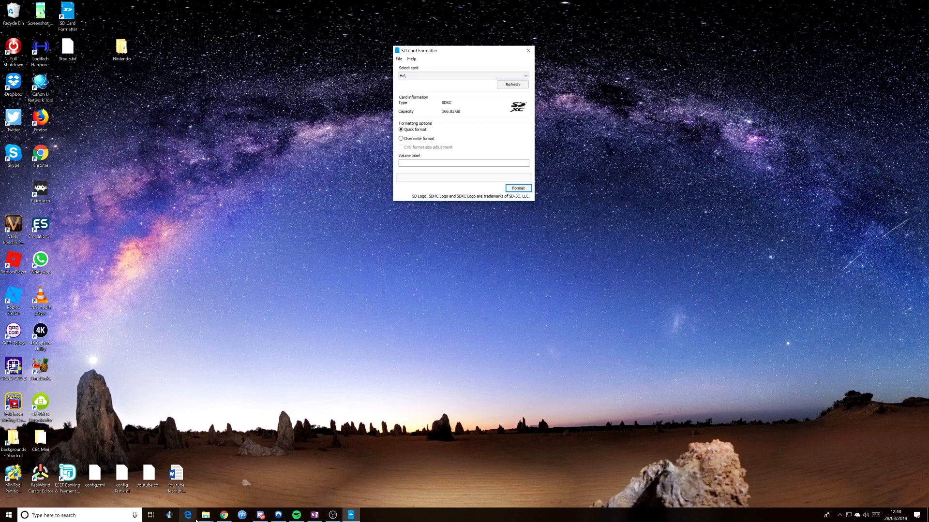
pyautogui.moveTo(205, 514)
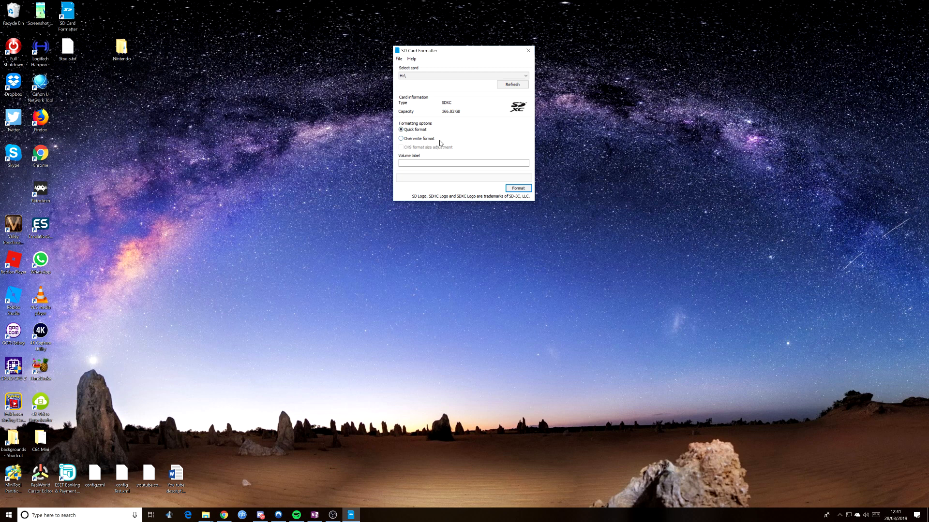
pyautogui.moveTo(422, 153)
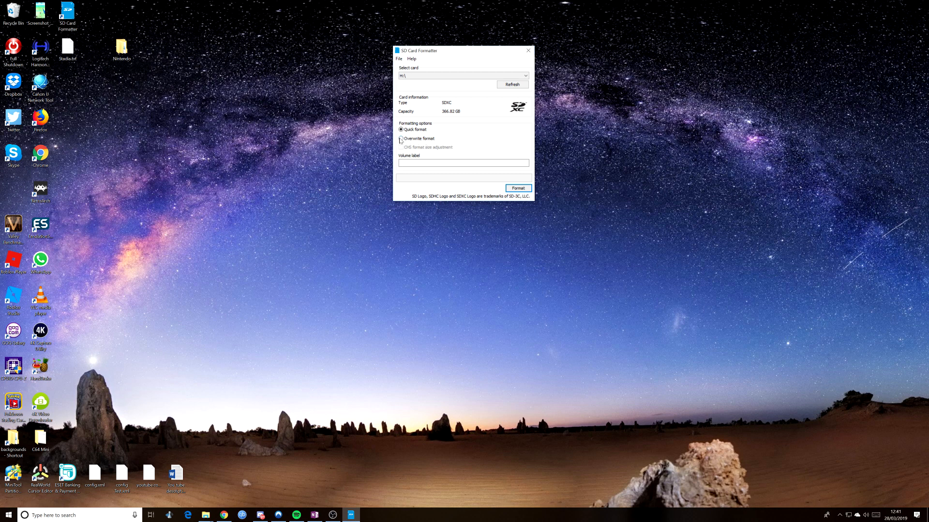
# Choose Overwrite format, set the volume label to 'Switch', and start formatting
pyautogui.click(401, 138)
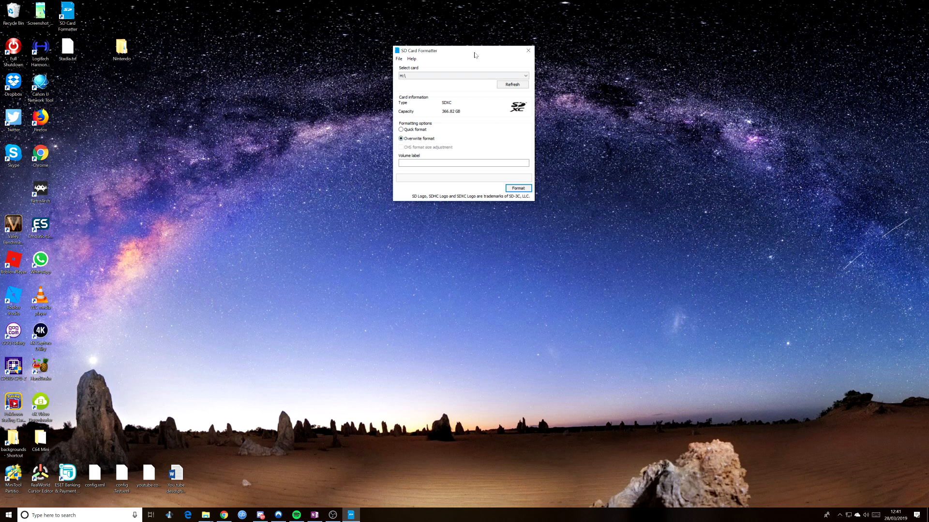
pyautogui.moveTo(462, 50); pyautogui.dragTo(465, 73)
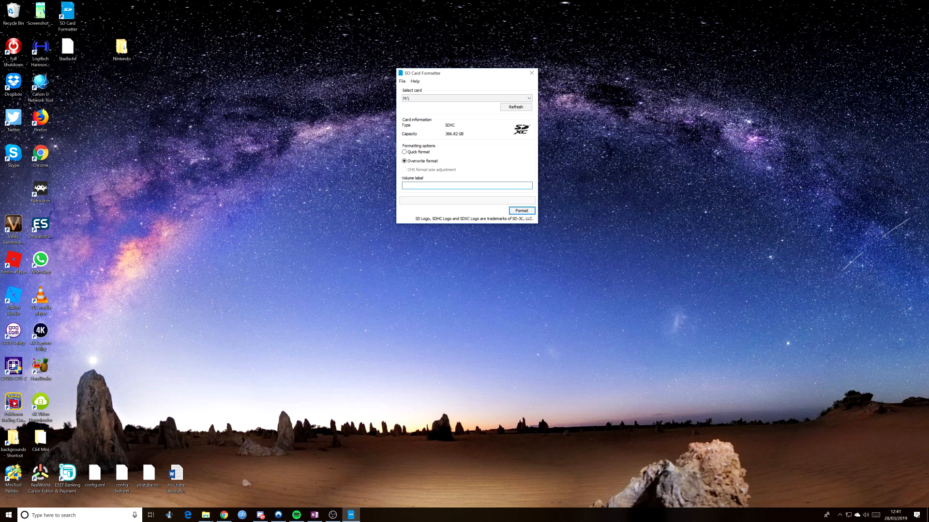
pyautogui.write('Switch')
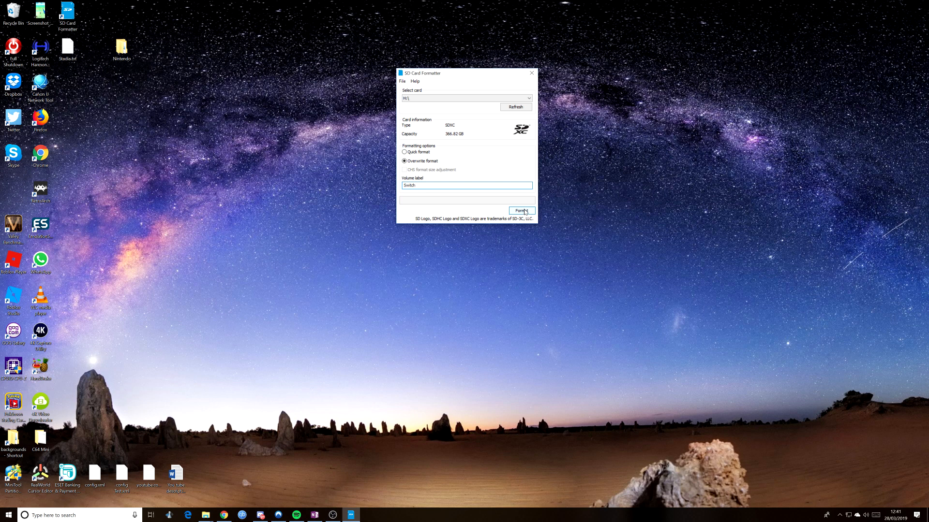
pyautogui.click(520, 210)
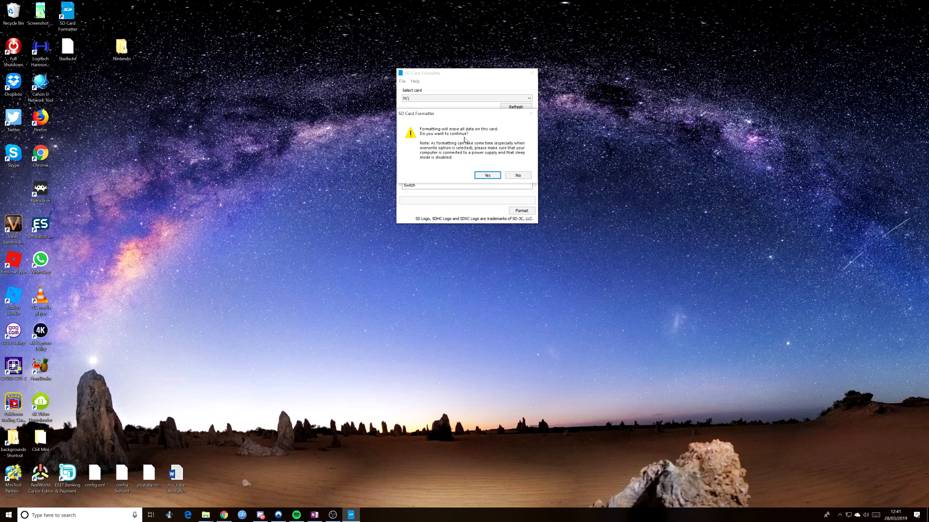
pyautogui.moveTo(458, 178)
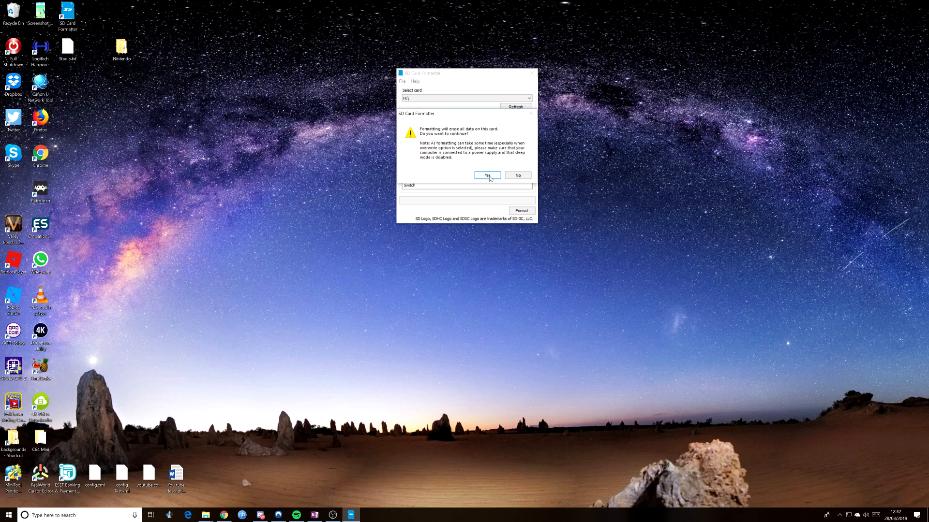
# Confirm erasing all card data so the exFAT format proceeds
pyautogui.click(486, 174)
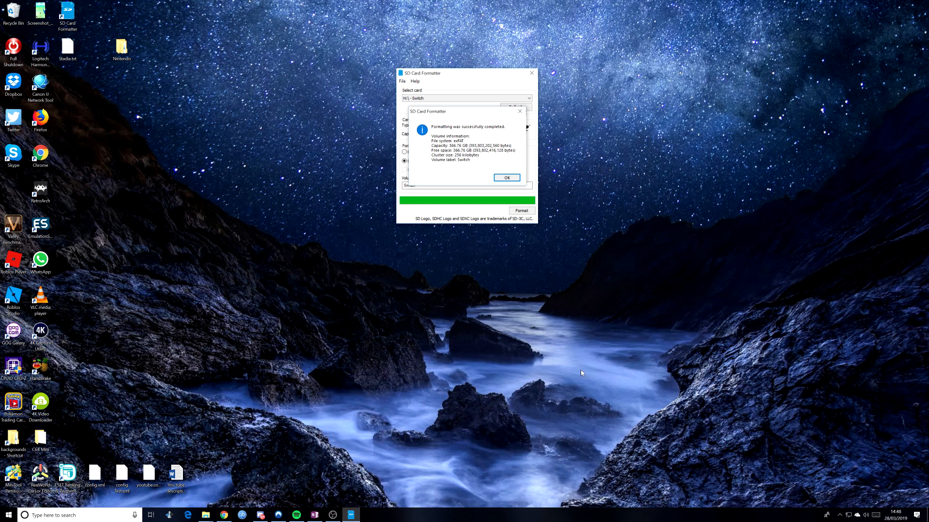
# Dismiss the formatting-completed message and close SD Card Formatter
pyautogui.click(506, 178)
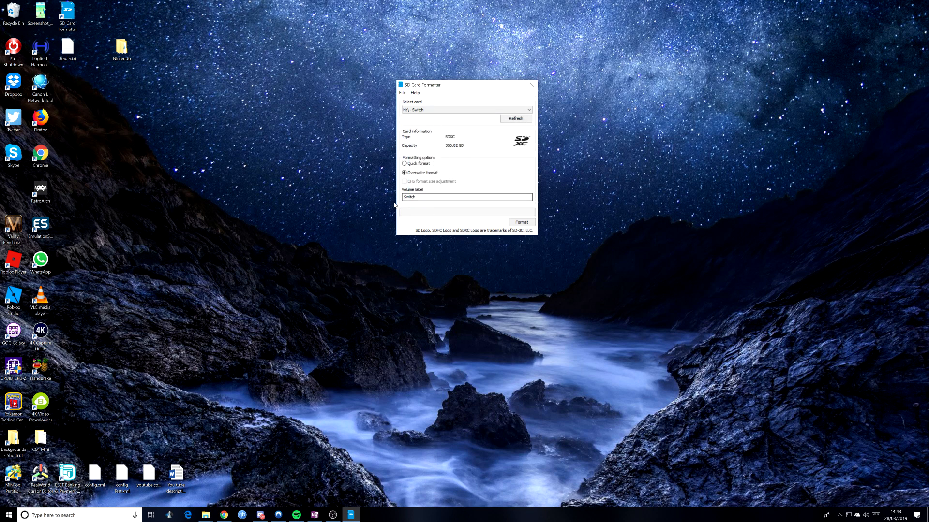
pyautogui.moveTo(531, 85)
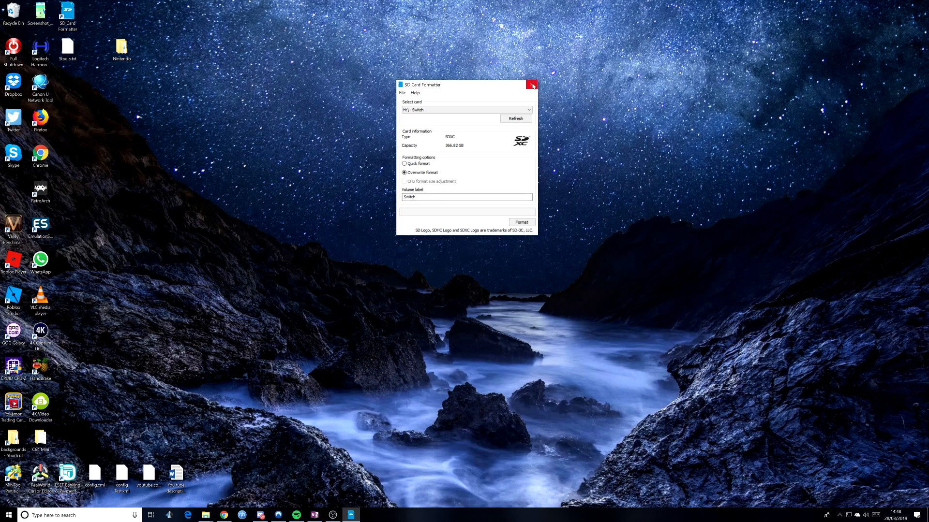
pyautogui.click(531, 85)
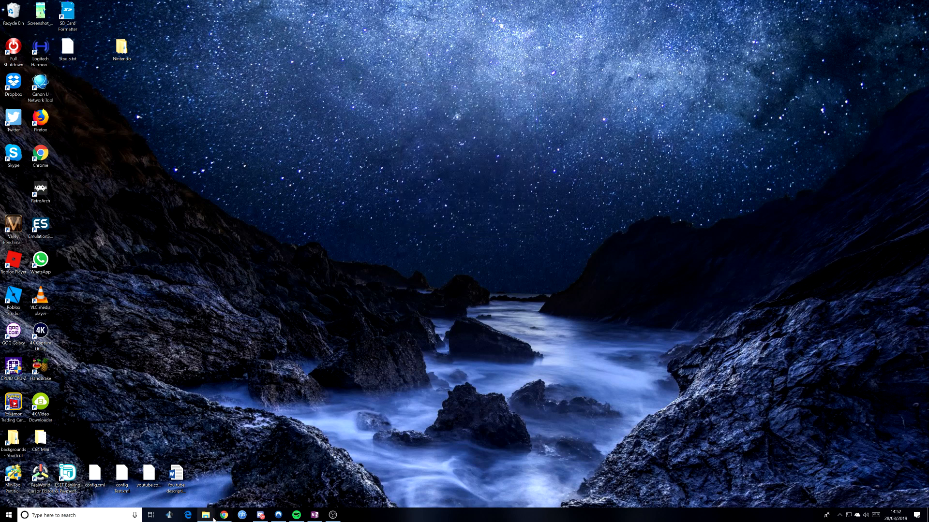
# Open the empty Switch (H:) card and check its properties show exFAT, 366 GB
pyautogui.click(206, 514)
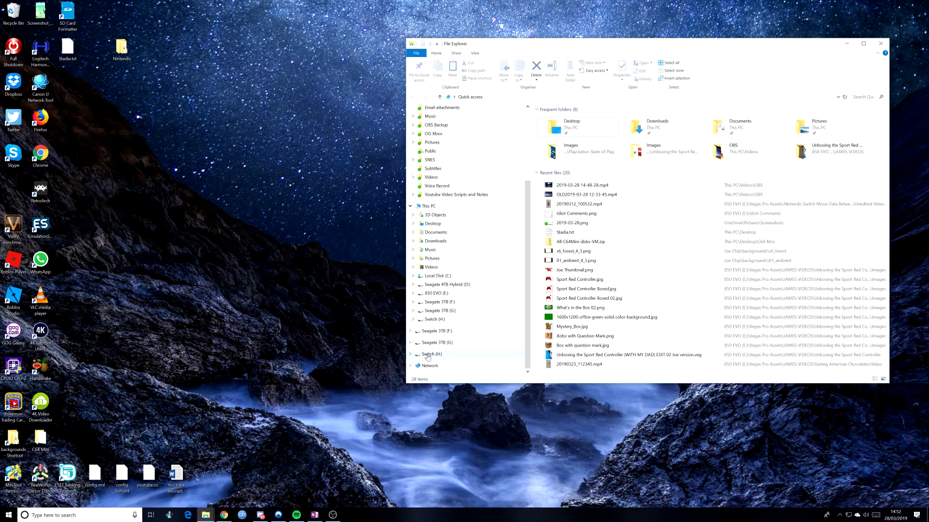
pyautogui.click(432, 354)
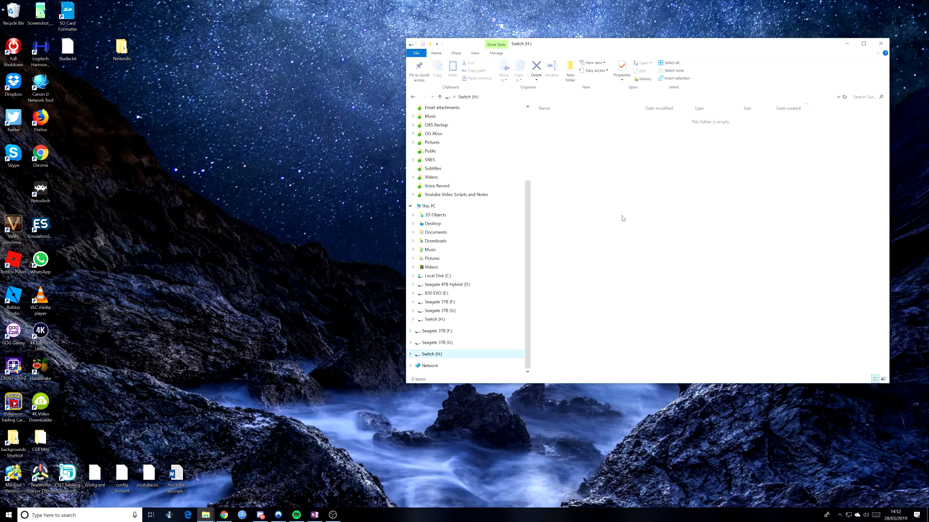
pyautogui.moveTo(657, 48)
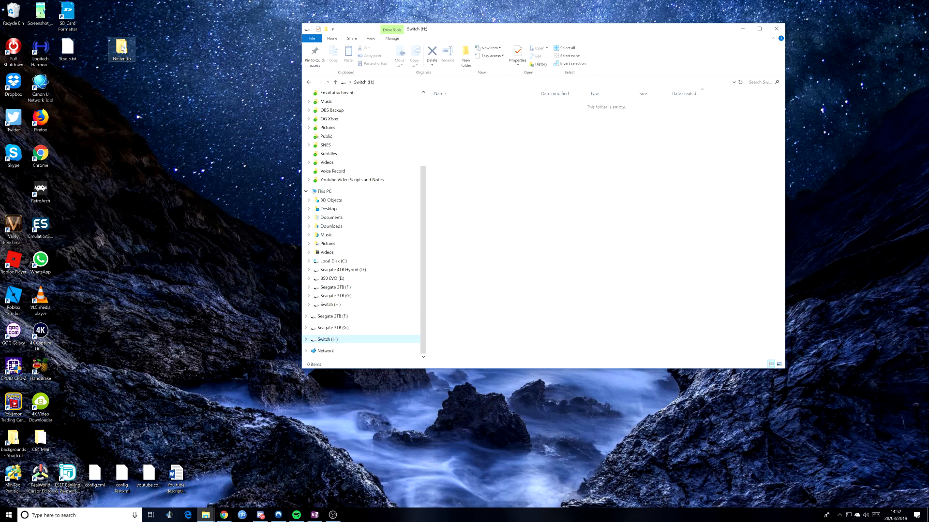
pyautogui.rightClick(327, 338)
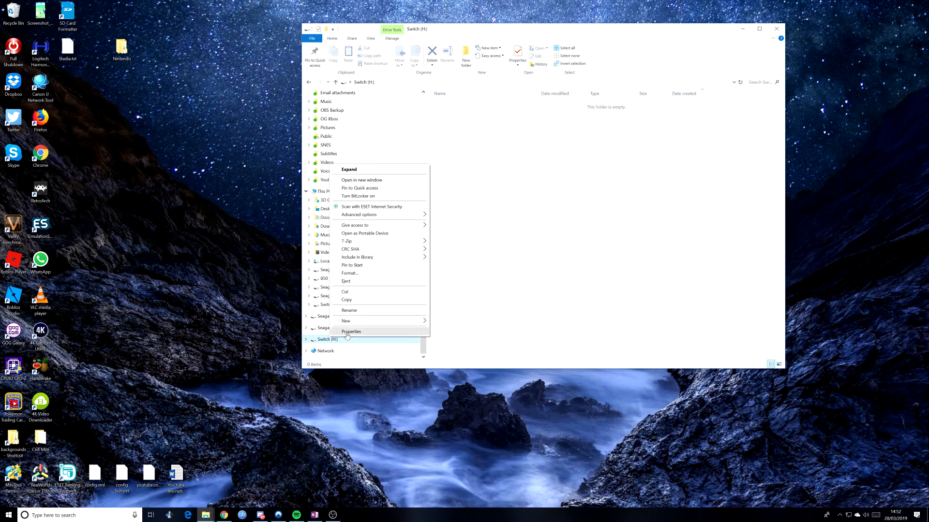
pyautogui.click(351, 331)
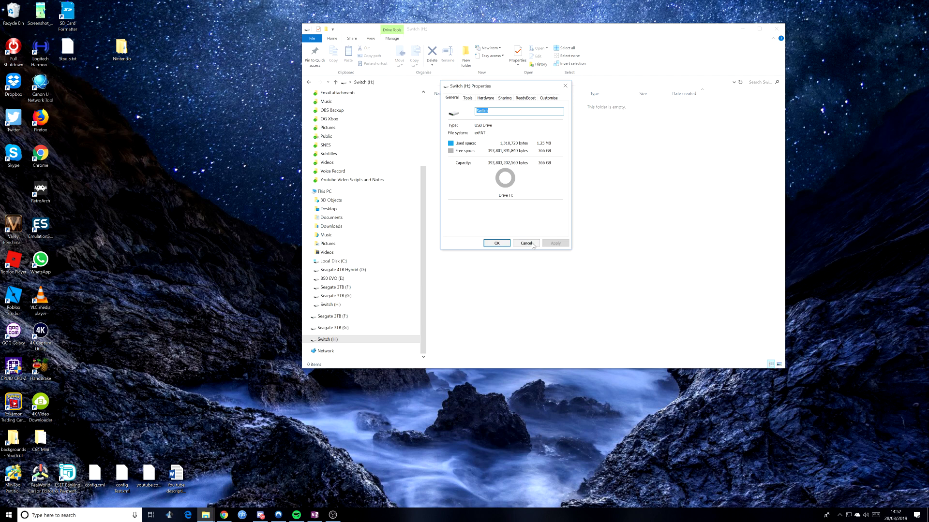
pyautogui.click(526, 243)
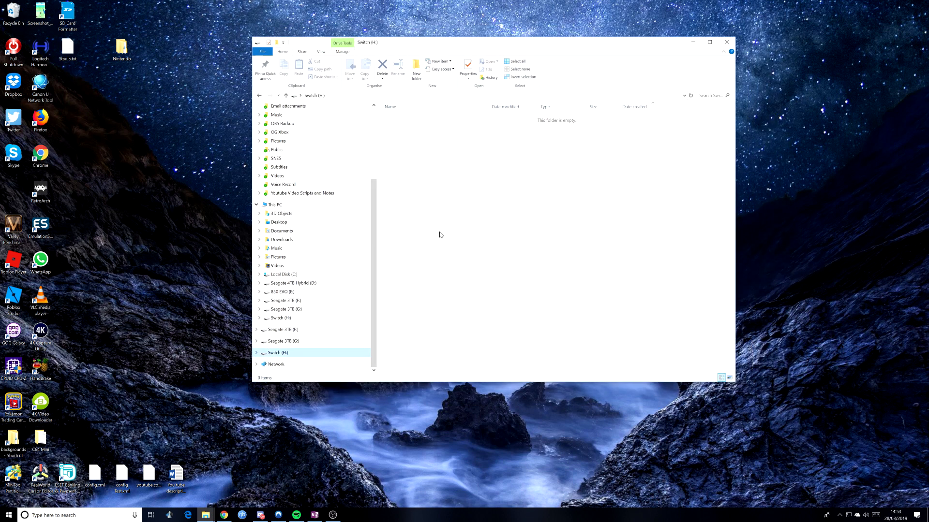
pyautogui.moveTo(422, 233)
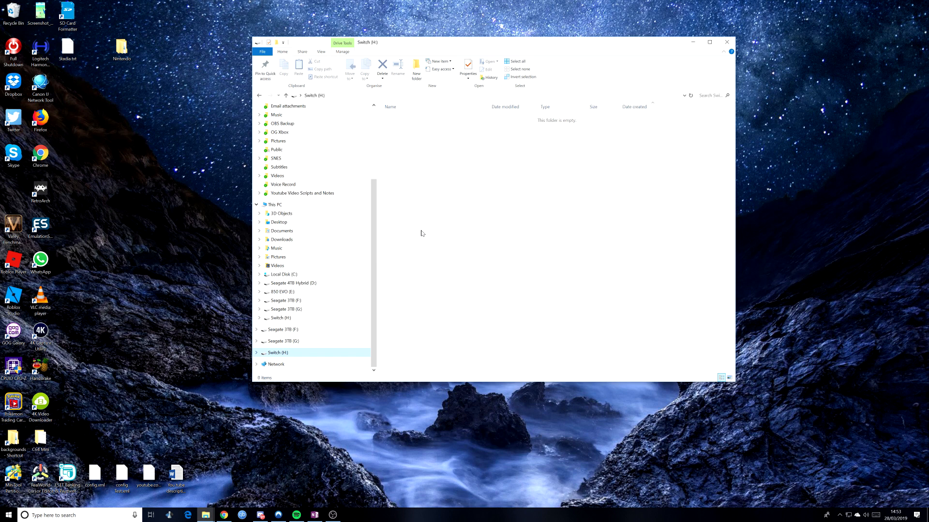
pyautogui.moveTo(207, 186)
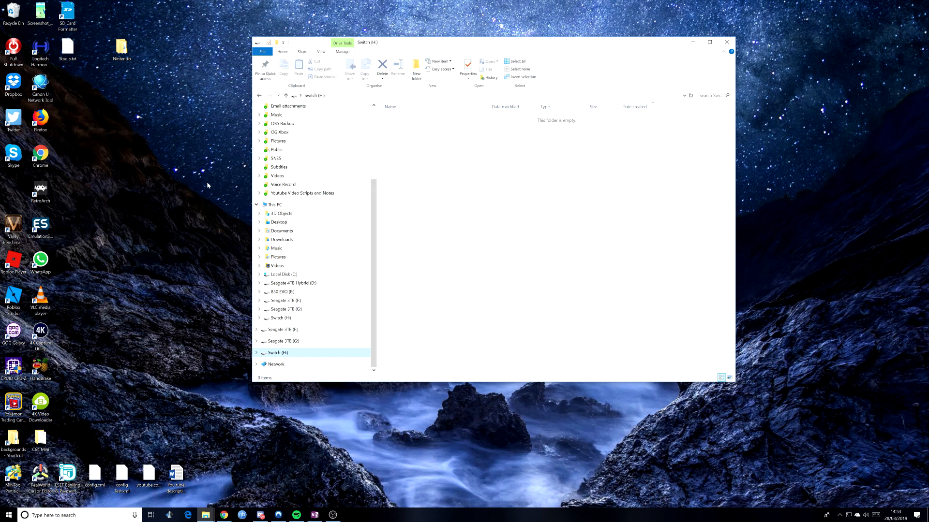
pyautogui.moveTo(190, 173)
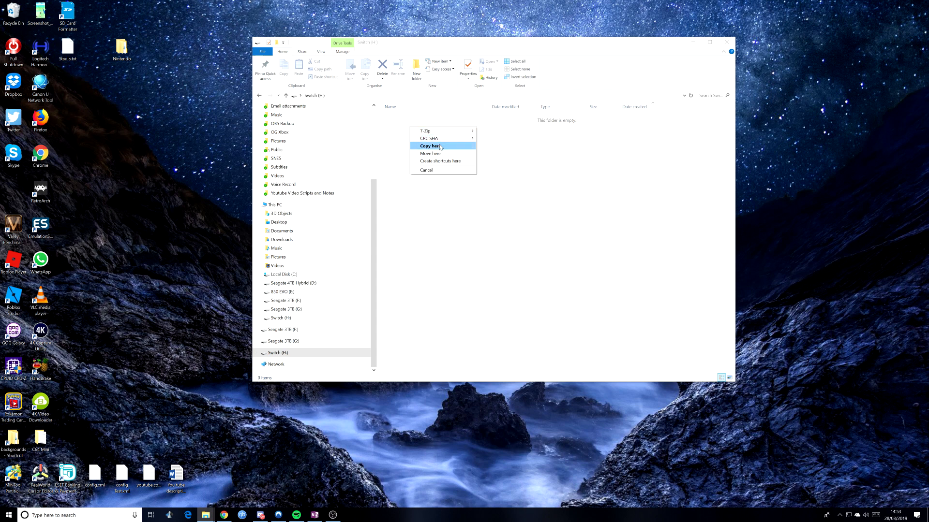
# Copy the desktop Nintendo folder onto the empty Switch (H:) card
pyautogui.click(430, 145)
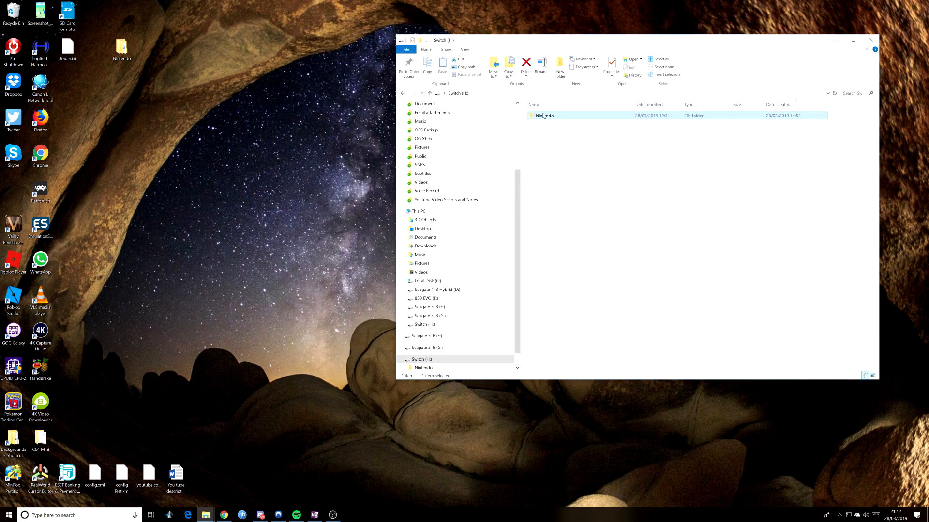
# Open the copied Nintendo folder on Switch (H:)
pyautogui.doubleClick(543, 116)
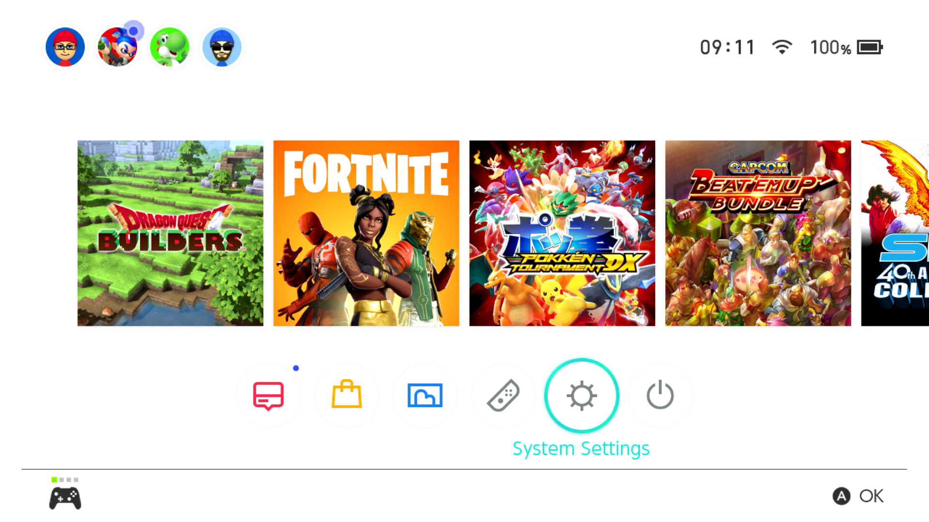
# Power on the Switch with the card inserted and bring up the user selection prompt
pyautogui.click(580, 395)
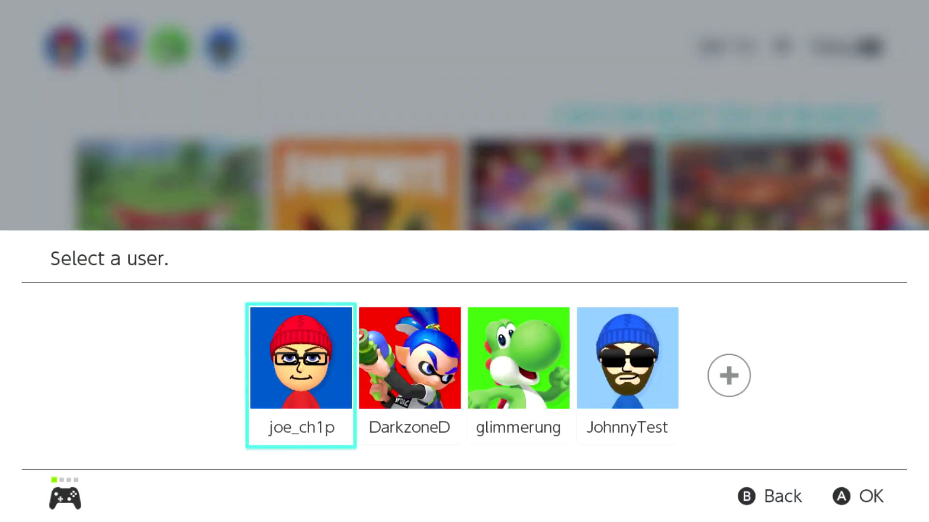
# Launch the game as the first user profile, then open the All Software list
pyautogui.click(300, 358)
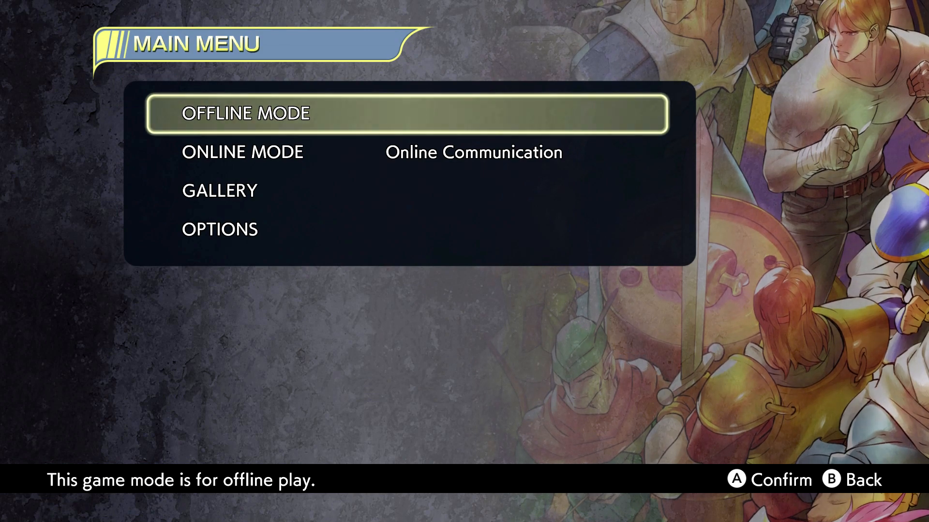
pyautogui.click(406, 113)
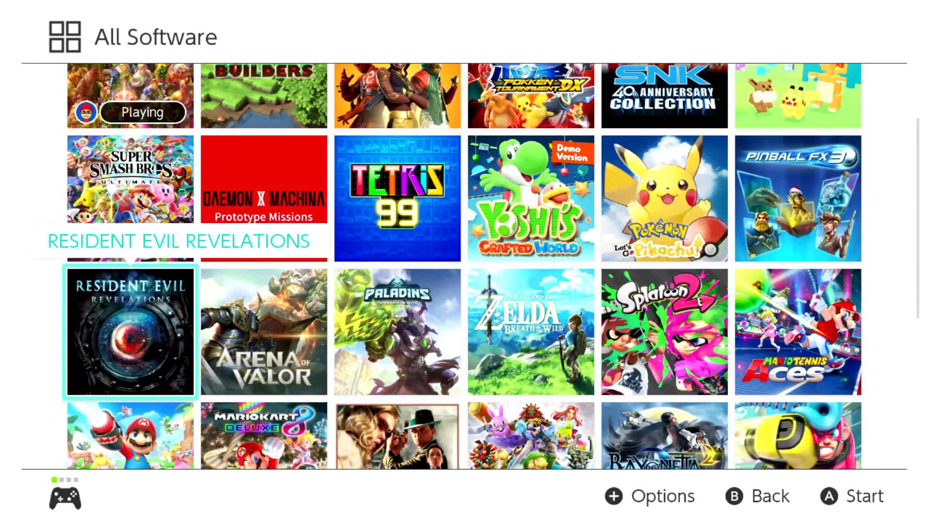
# Scroll the All Software grid to see titles like ARMS, Warframe and Bayonetta
pyautogui.scroll(-3)
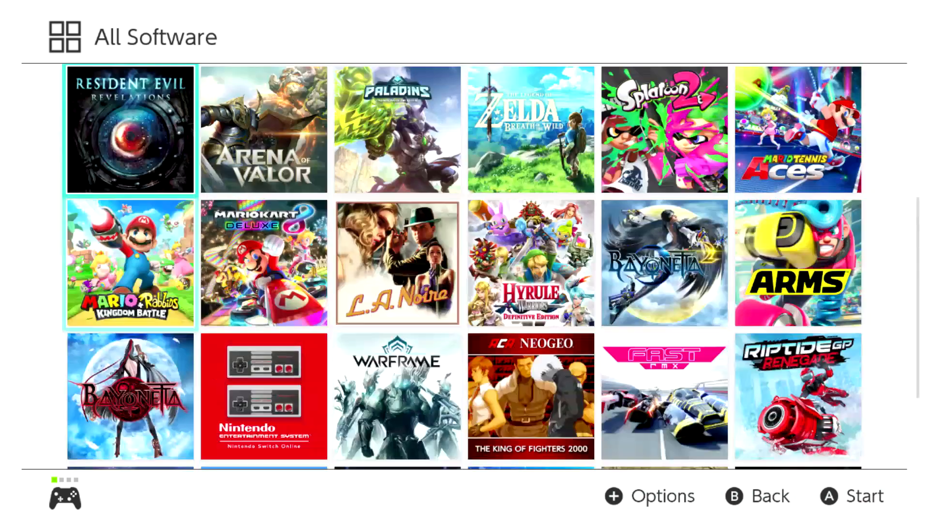